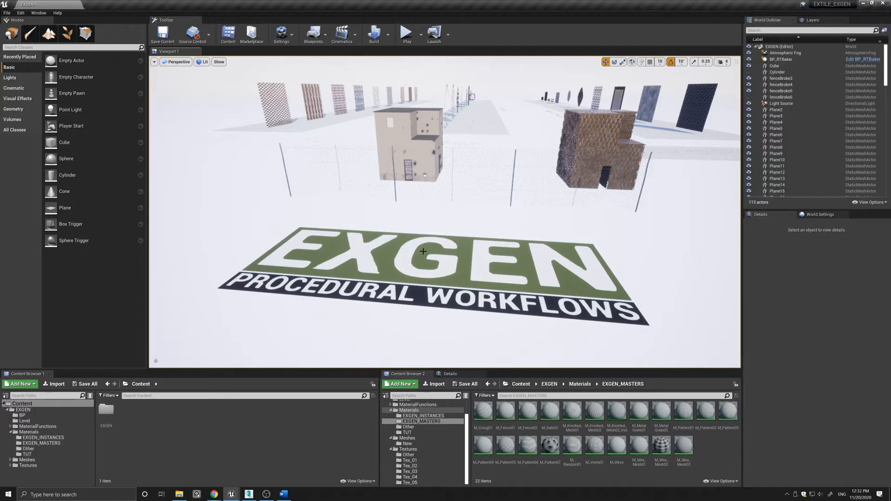
pyautogui.moveTo(431, 249)
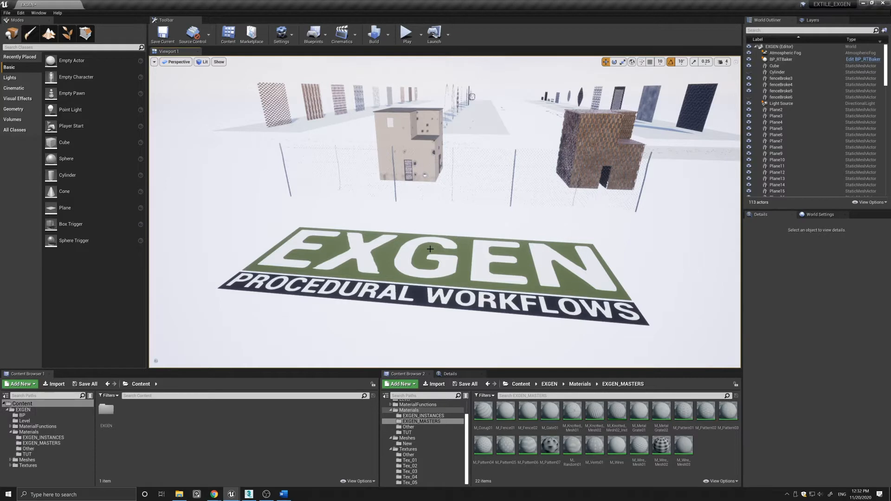
pyautogui.moveTo(452, 277)
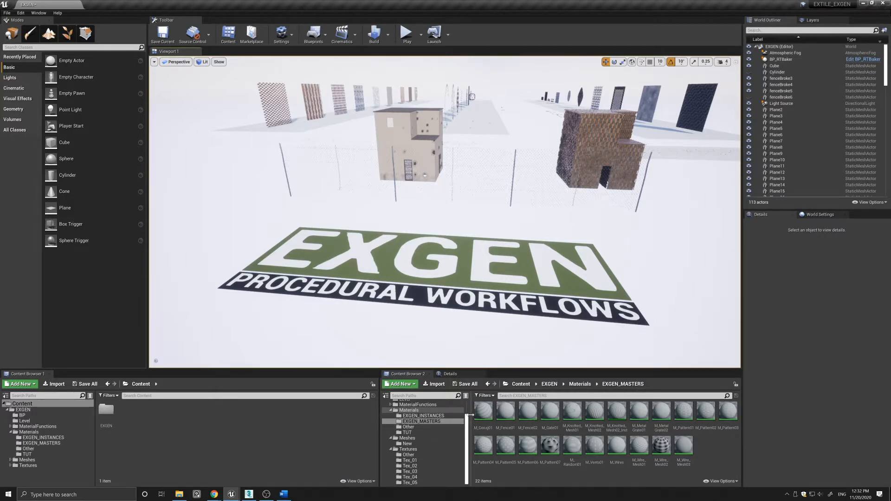
pyautogui.moveTo(518, 404)
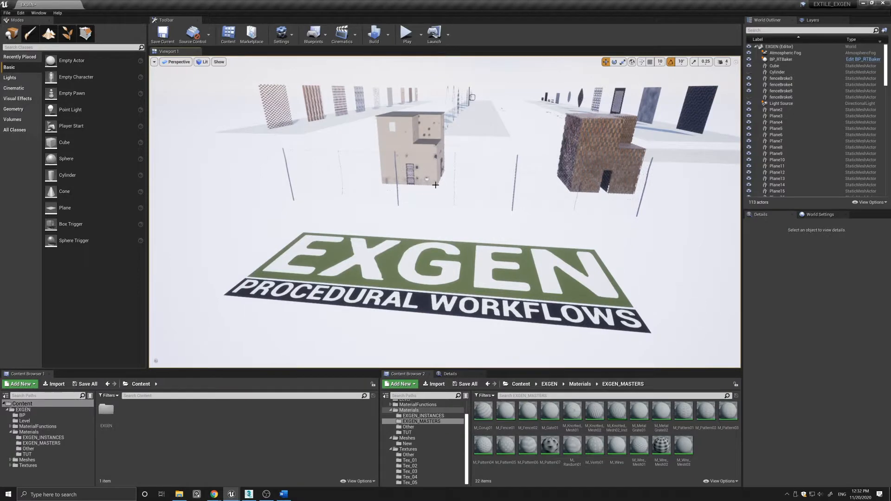
# - Open the metal grate material instance from Materials > TUT in its editor
pyautogui.click(404, 432)
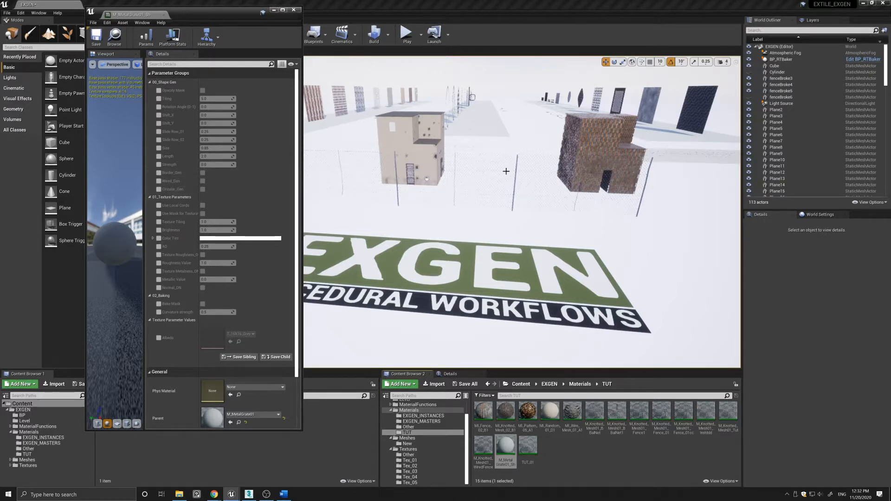
pyautogui.moveTo(433, 230)
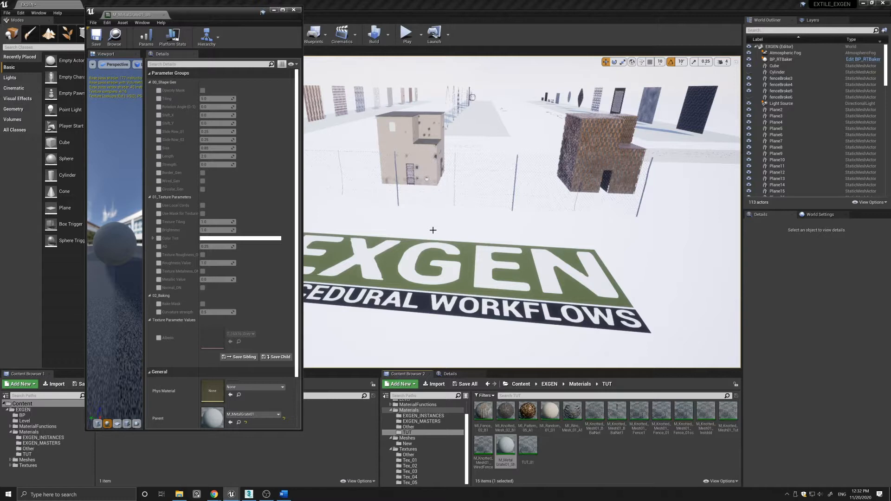
pyautogui.moveTo(426, 233)
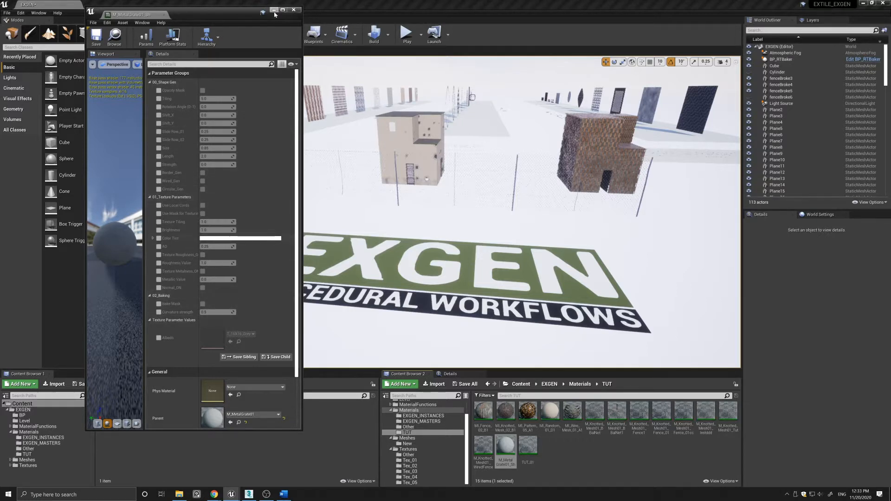
# - Close the grate editor and frame the broken fence piece fenceBroke6
pyautogui.click(295, 9)
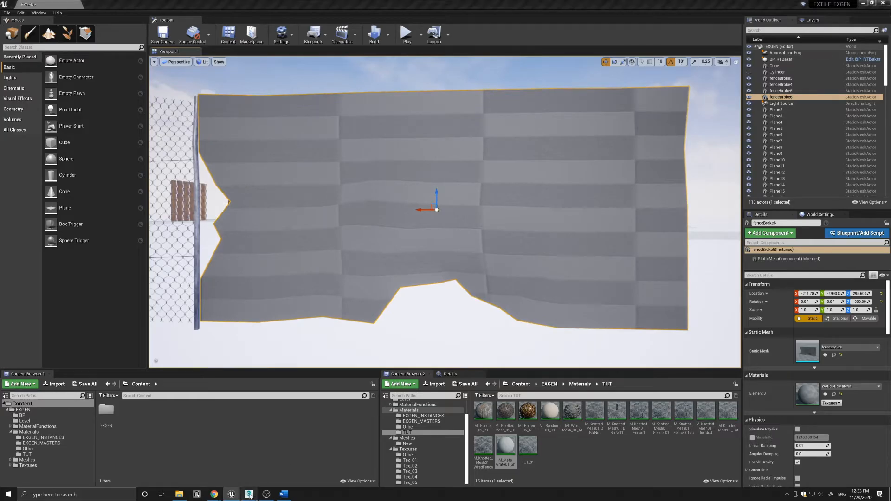
# - Create an instance of M_Knotted_Mesh01 from EXGEN_MASTERS for fenceBroke6's Element 0
pyautogui.click(249, 494)
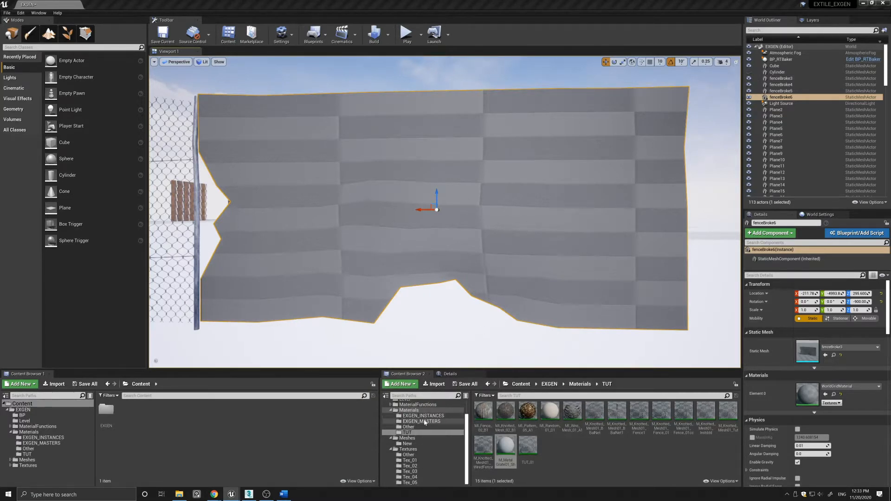
pyautogui.click(420, 421)
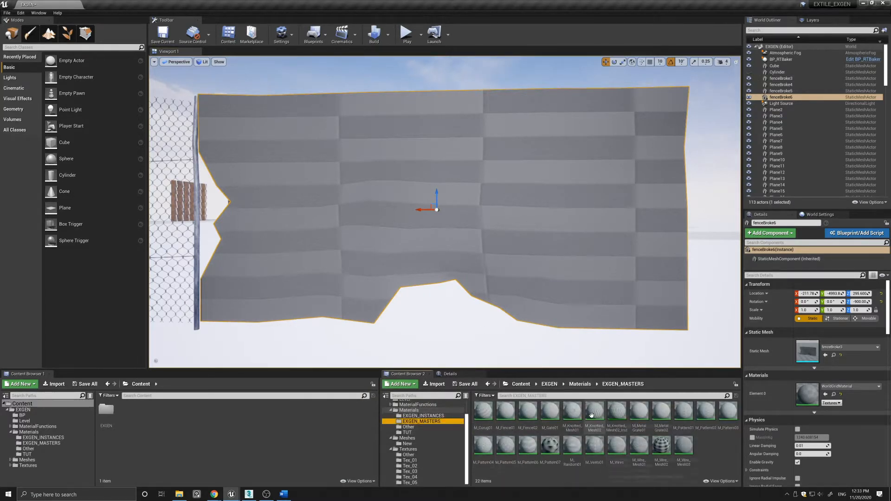
pyautogui.moveTo(572, 409)
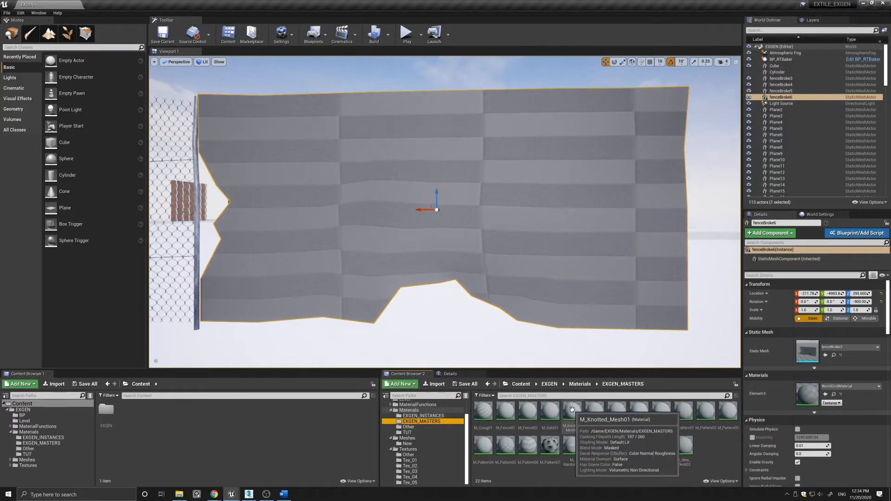
pyautogui.rightClick(573, 410)
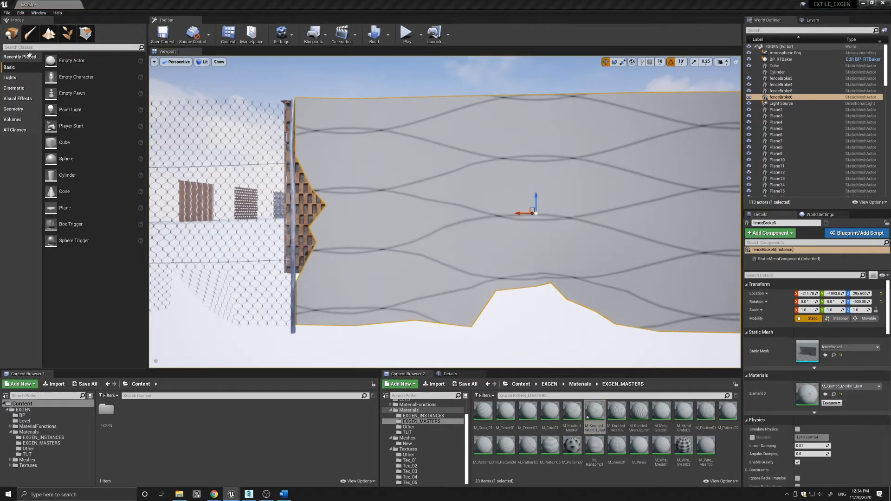
# - Open M_Knotted_Mesh01_Inst and enable Opacity Mask, tiling, scale, rotation and overlap parameters
pyautogui.doubleClick(593, 413)
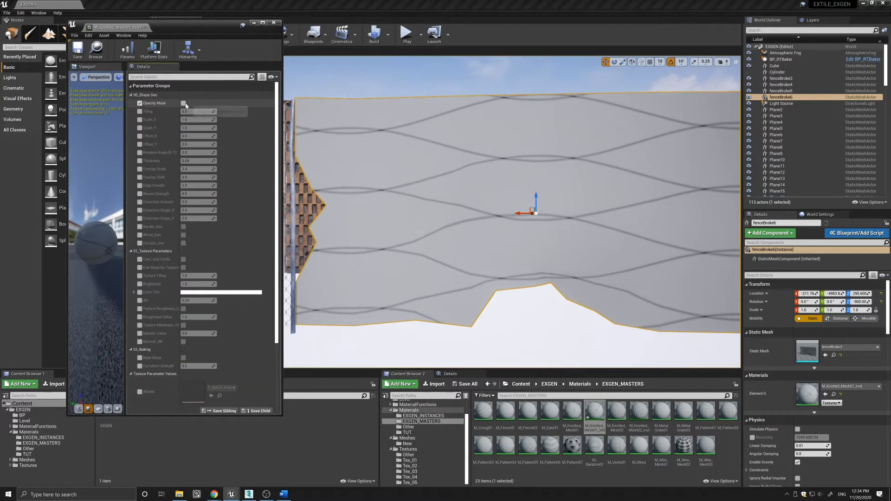
pyautogui.click(184, 104)
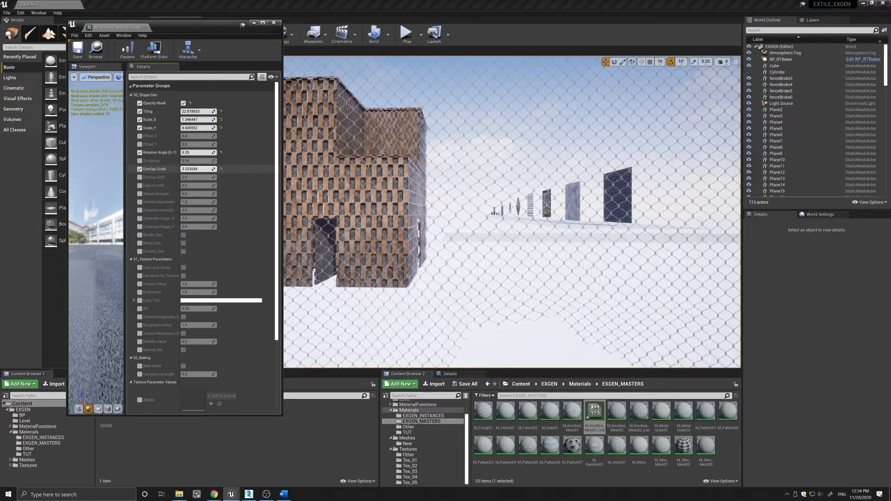
# - Set Overlap Scale to 3.674567 and Distortion Amount to 2.960777
pyautogui.write('3.674567')
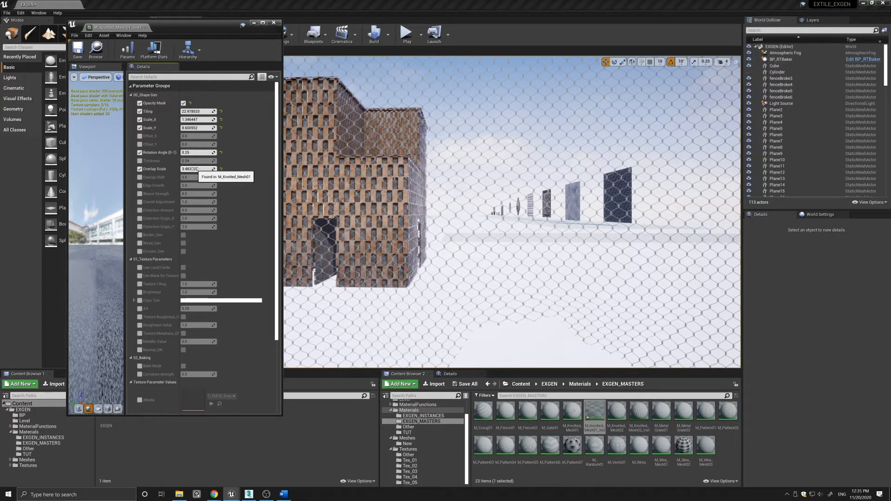
pyautogui.moveTo(142, 202)
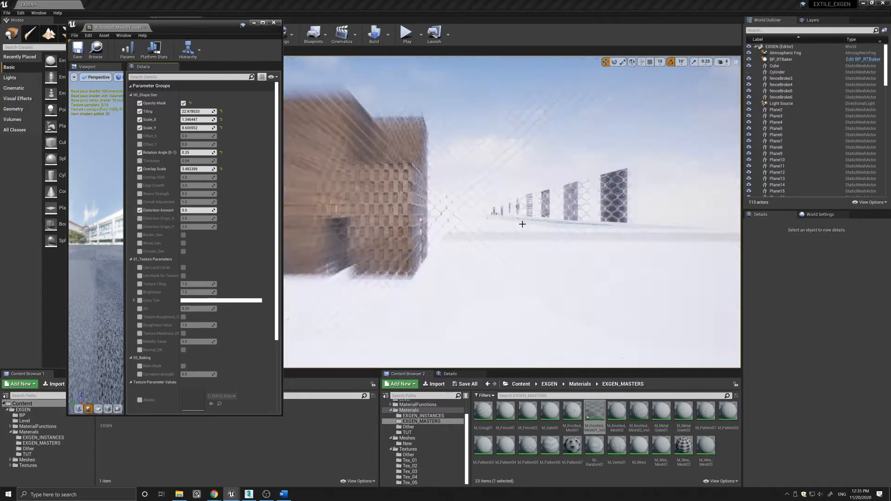
pyautogui.moveTo(193, 210); pyautogui.dragTo(201, 210)
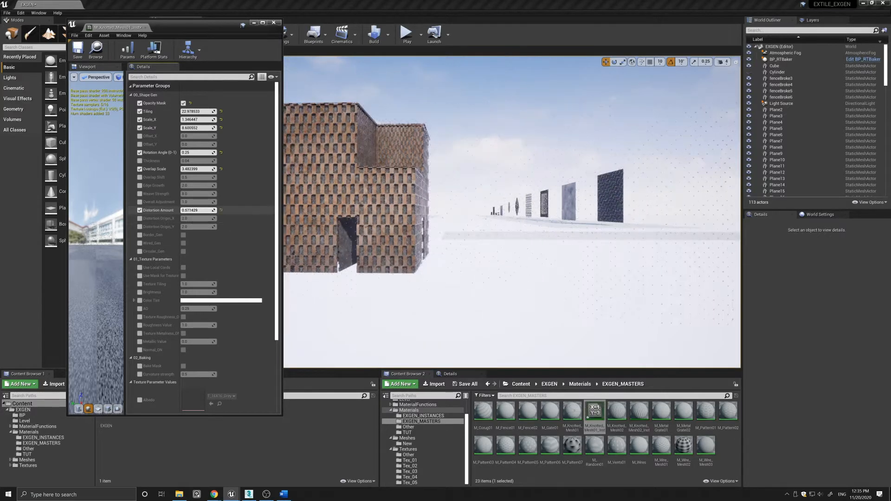
pyautogui.write('2.960777')
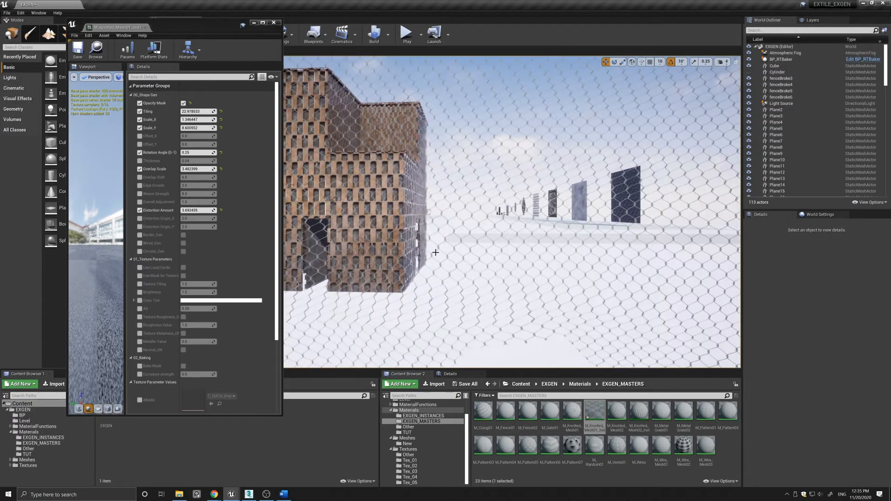
pyautogui.scroll(-3)
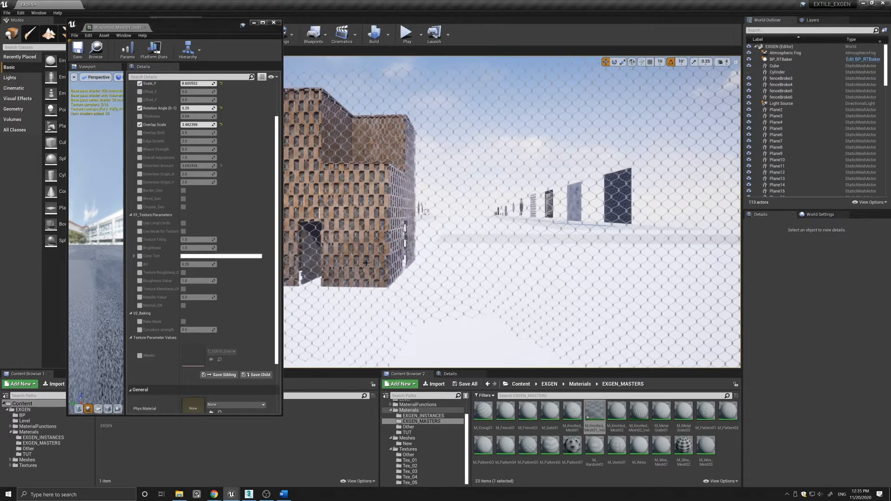
pyautogui.moveTo(157, 234)
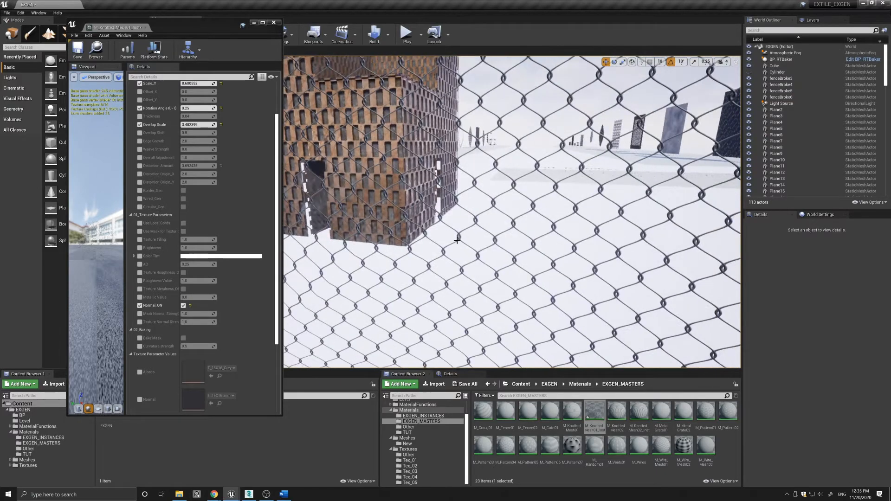
# - Tick Normal_ON under 01_Texture Parameters for the fence instance
pyautogui.click(781, 97)
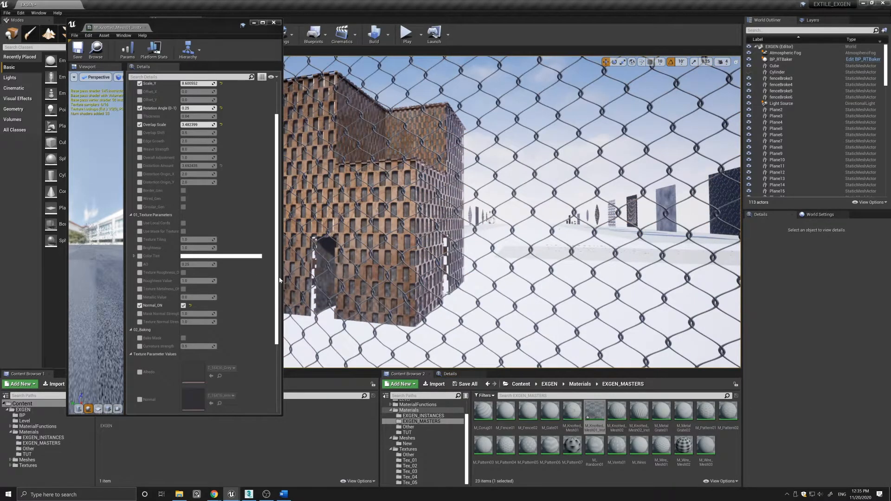
pyautogui.scroll(-3)
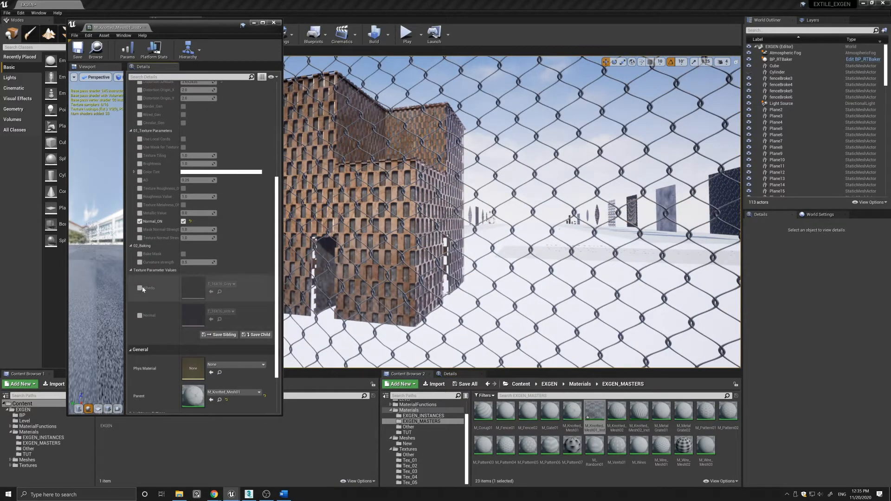
# - Assign Tex_02 metal albedo and normal textures with Texture Tiling 23.2684
pyautogui.click(140, 287)
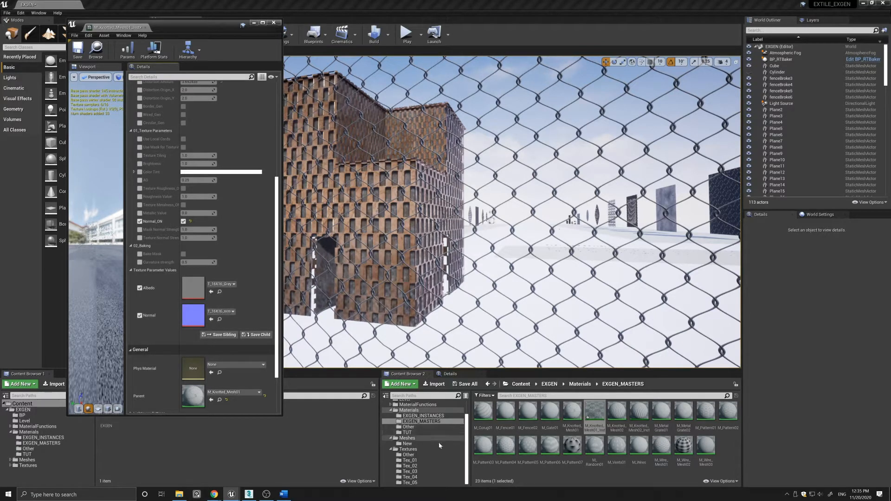
pyautogui.moveTo(410, 461)
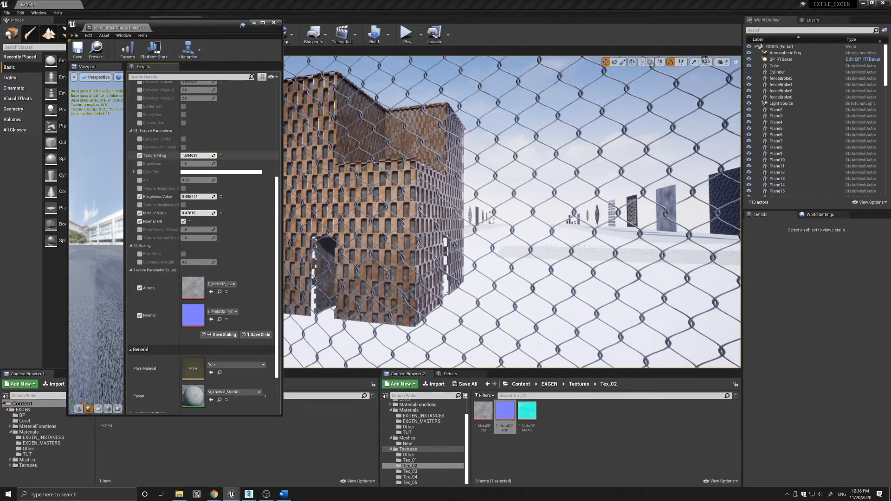
pyautogui.write('23.2684')
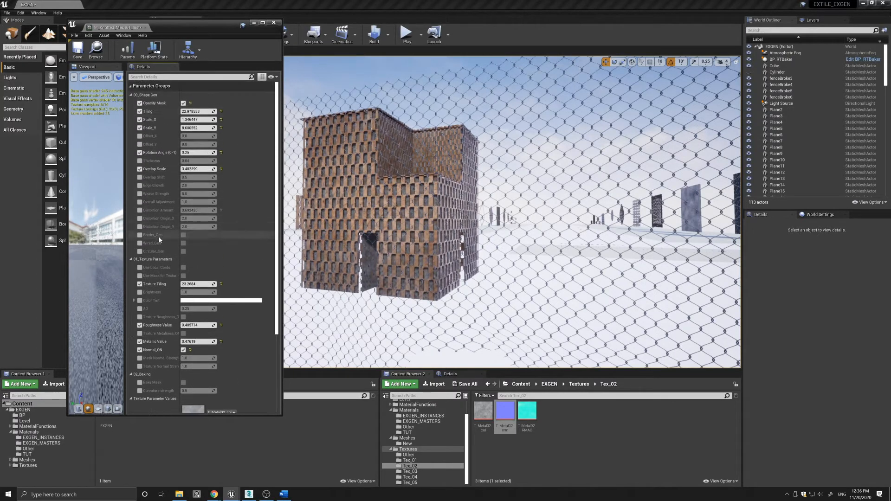
# - Enable Wired_Gen and tune Set01/Set02 amount, shift, thickness and softness
pyautogui.click(139, 243)
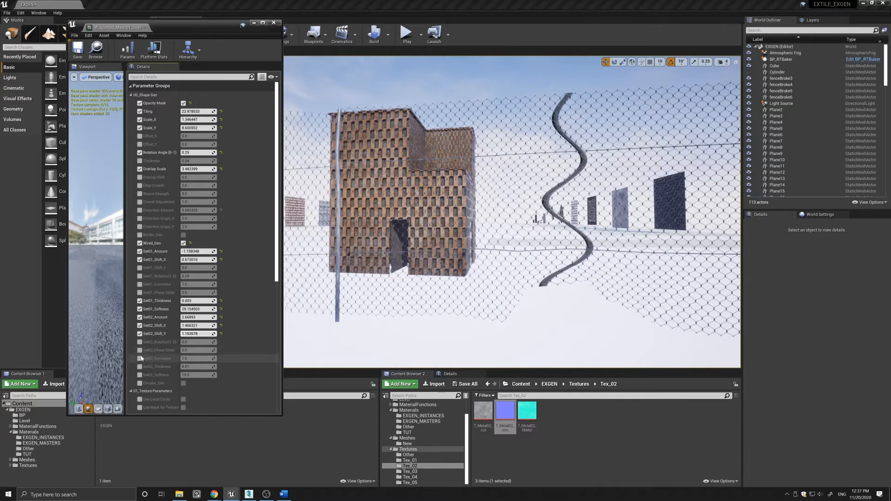
pyautogui.moveTo(194, 359)
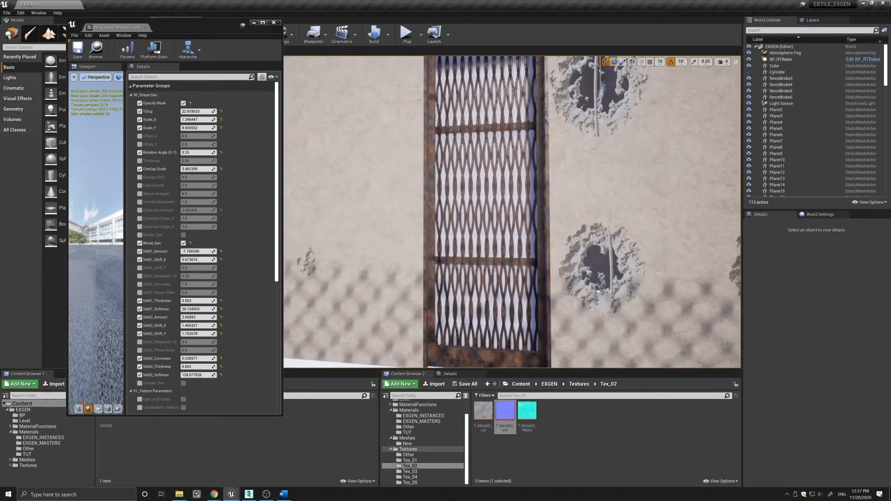
# - Open the grate plane's M_Knotted_Mesh02 instance and raise Scale_Y to 13.996059 and Overlap Shift
pyautogui.click(485, 201)
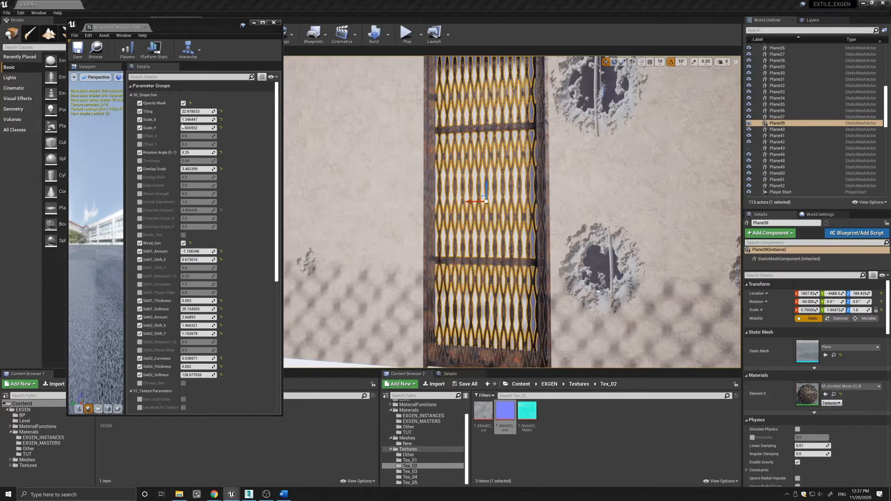
pyautogui.click(163, 28)
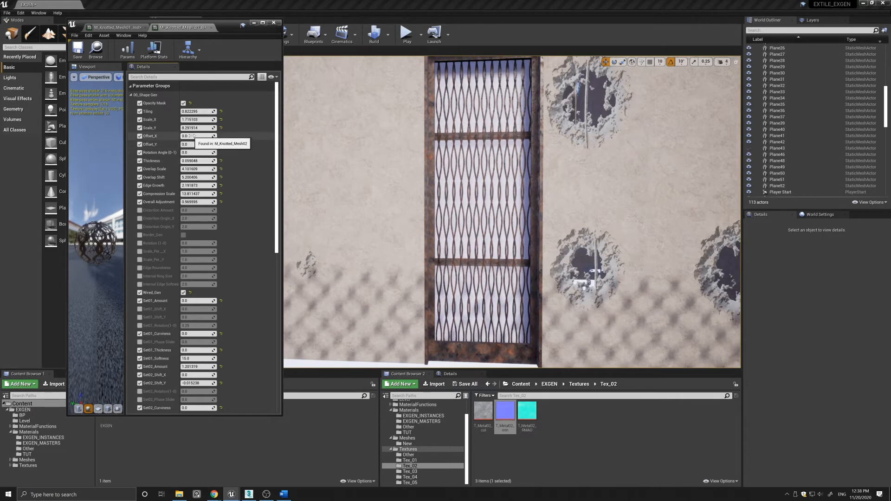
pyautogui.write('13.996059')
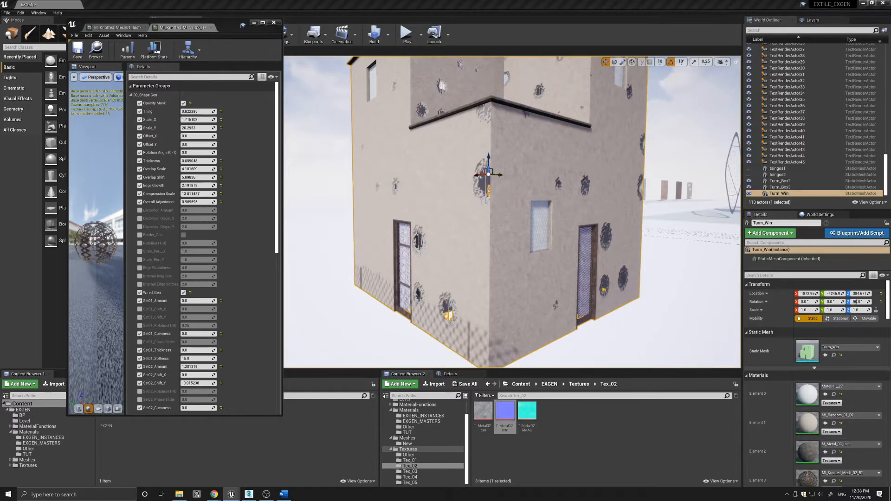
# - Open the building's M_Random instance and raise Size, Micro Strength and Overall Adjustment
pyautogui.click(208, 26)
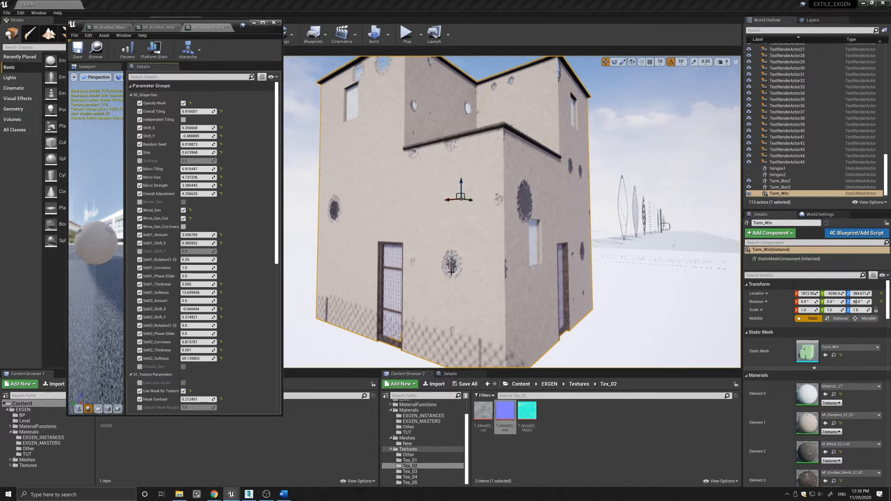
pyautogui.moveTo(196, 185)
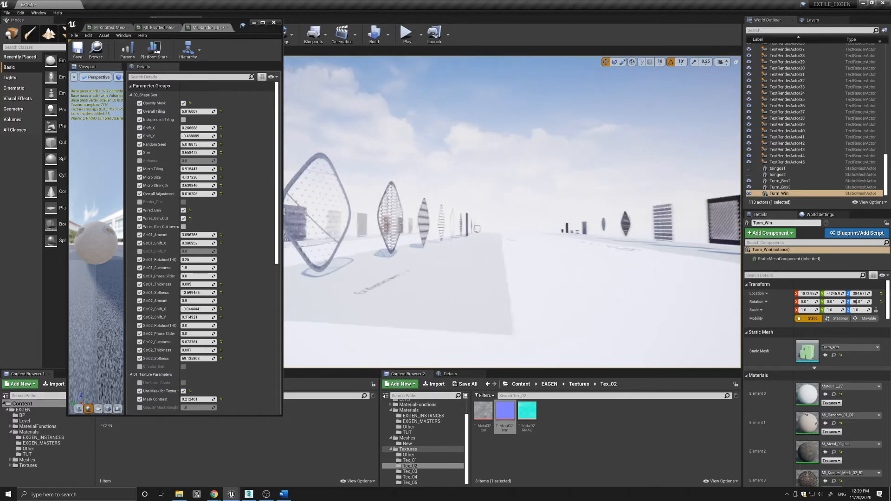
# - Move the viewport toward the square bordered wire mesh panel (Plane16)
pyautogui.moveTo(511, 228); pyautogui.dragTo(450, 316)
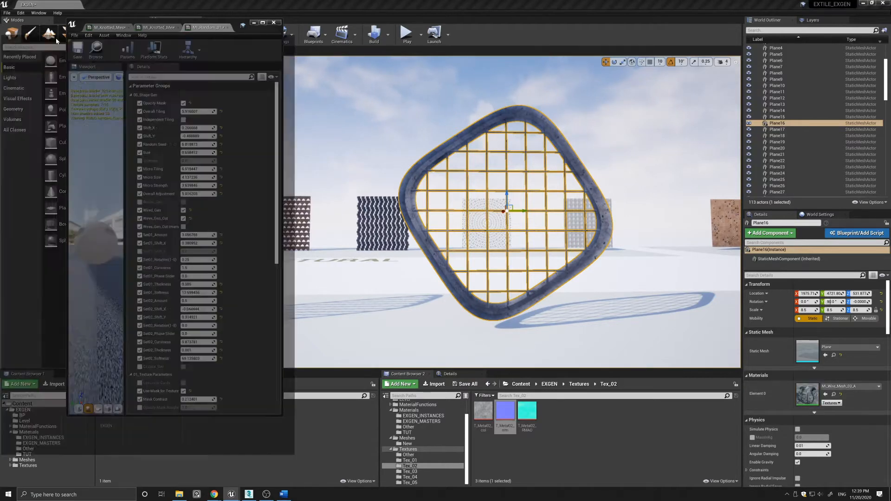
# - Open the bordered panel's material instance, resize its inner border ring, and select the circular wire mesh
pyautogui.click(221, 27)
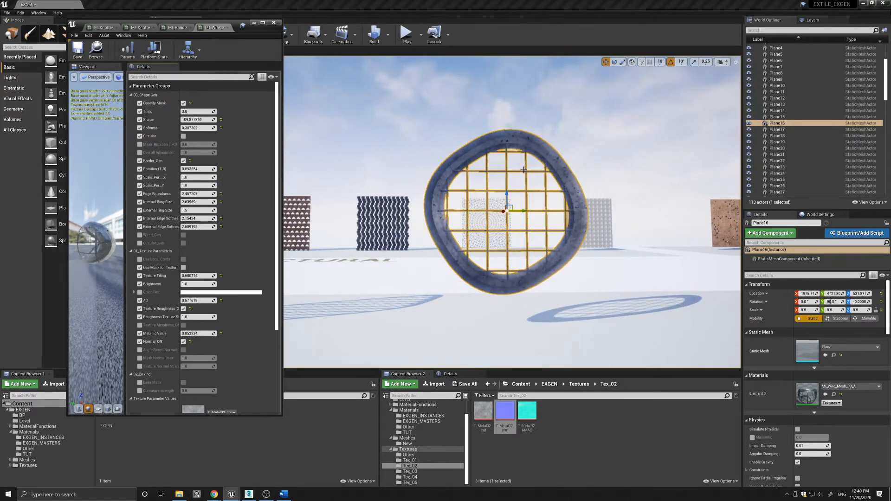
pyautogui.moveTo(196, 194)
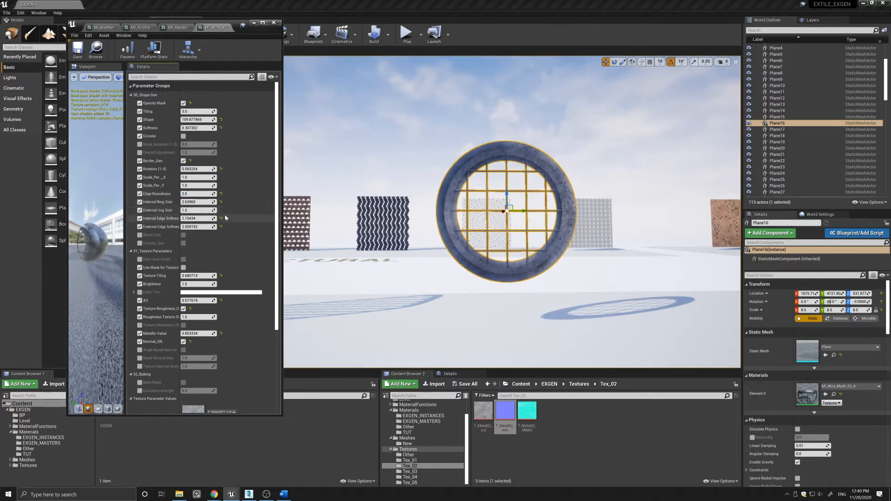
pyautogui.moveTo(199, 201); pyautogui.dragTo(205, 199)
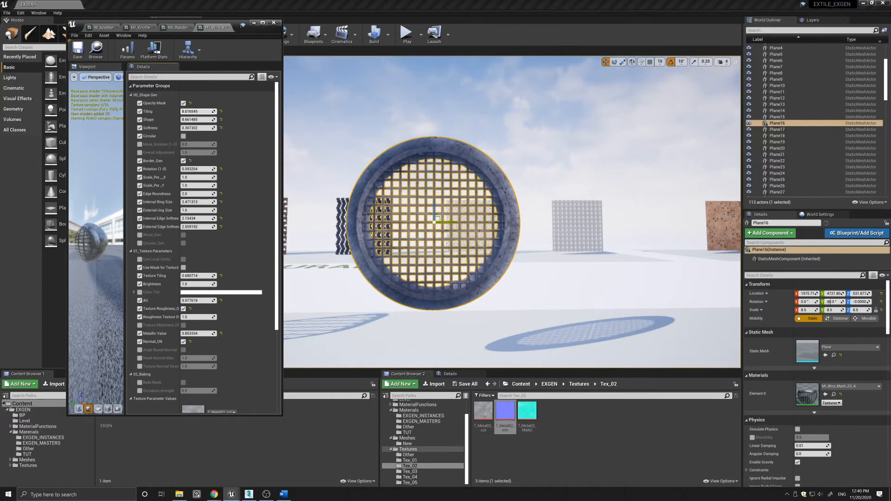
pyautogui.click(444, 258)
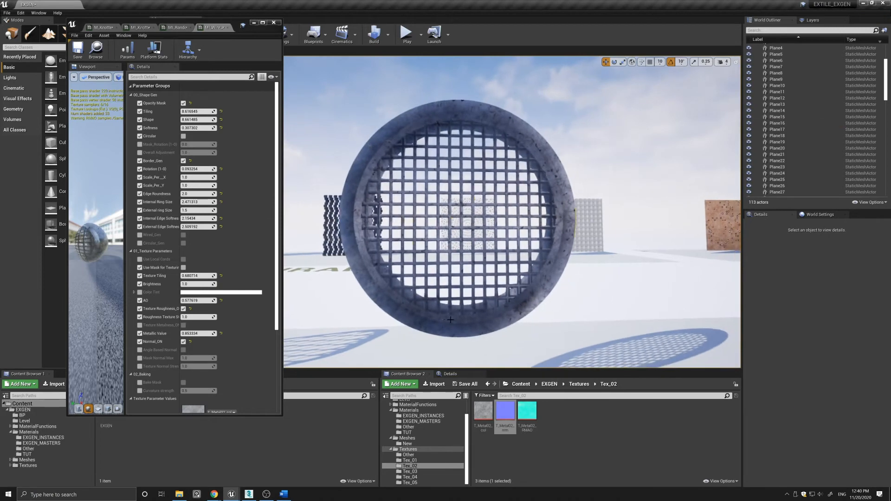
pyautogui.click(460, 228)
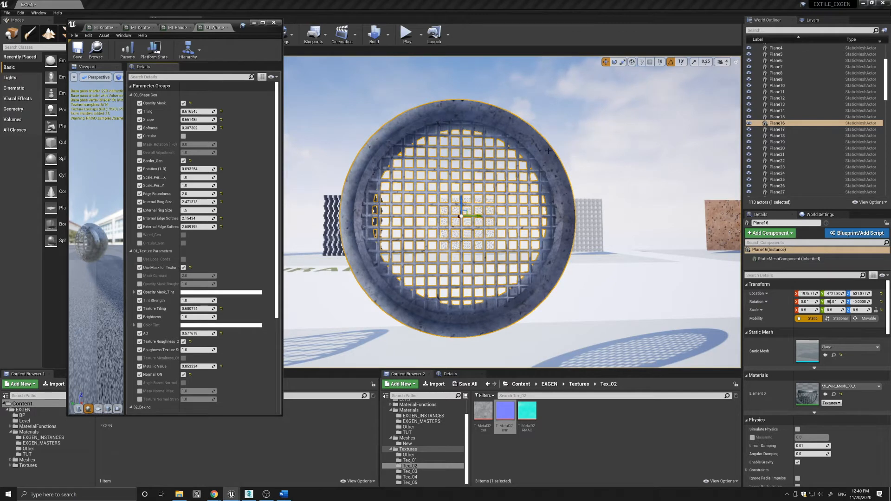
pyautogui.moveTo(422, 124)
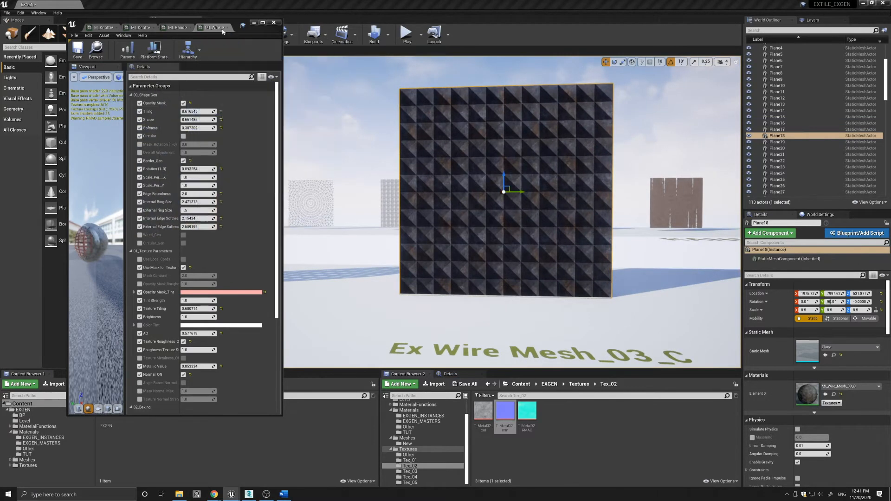
# - Open M_Wire_Mesh_03_C and enable Border_Gen around the studded pattern
pyautogui.click(223, 26)
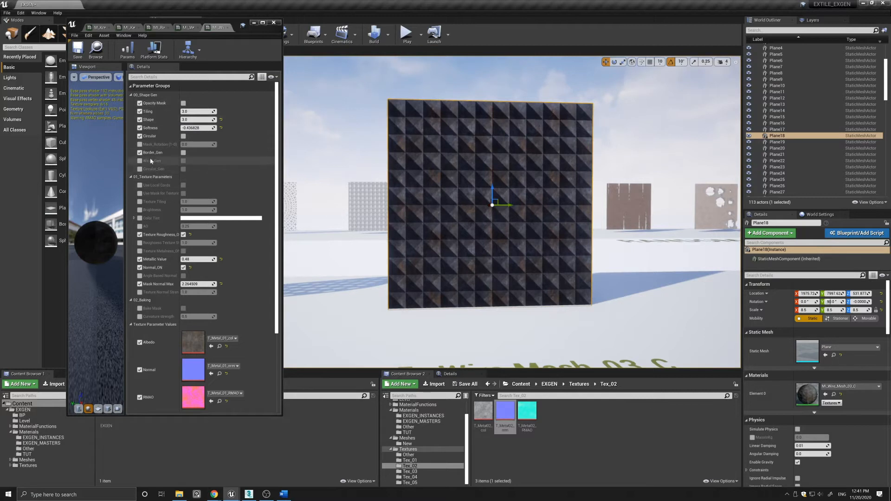
pyautogui.click(140, 152)
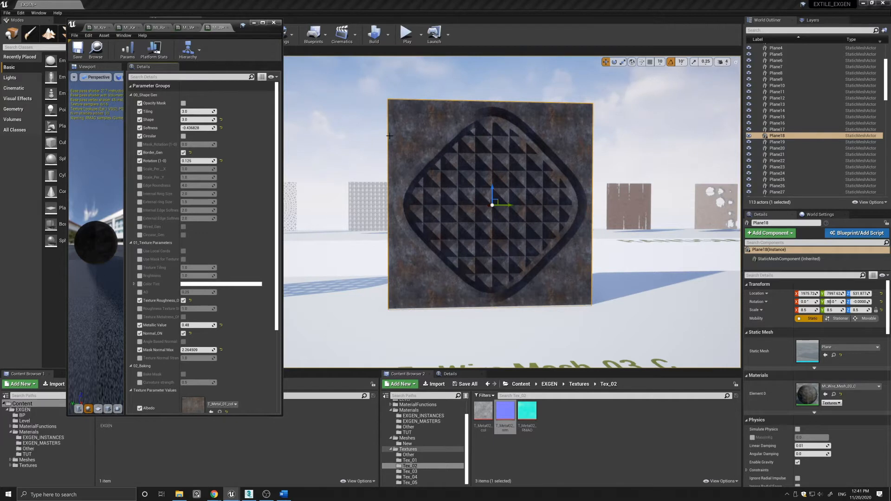
pyautogui.moveTo(427, 122)
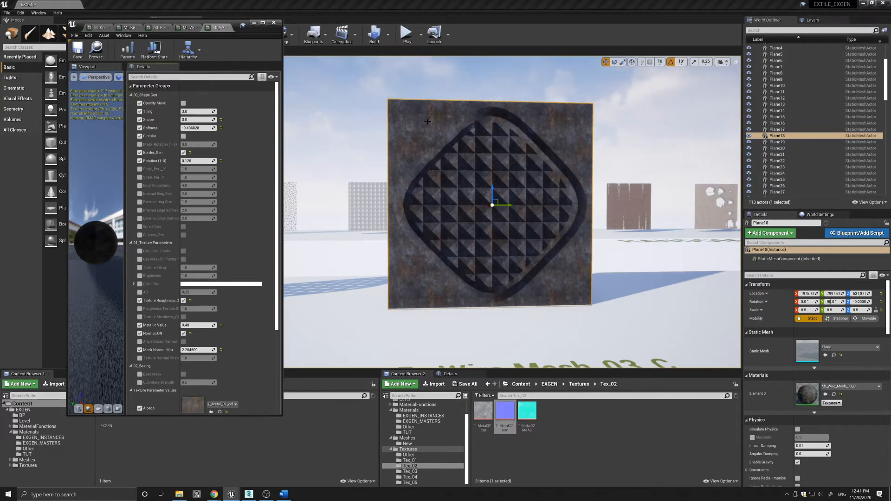
pyautogui.moveTo(468, 302)
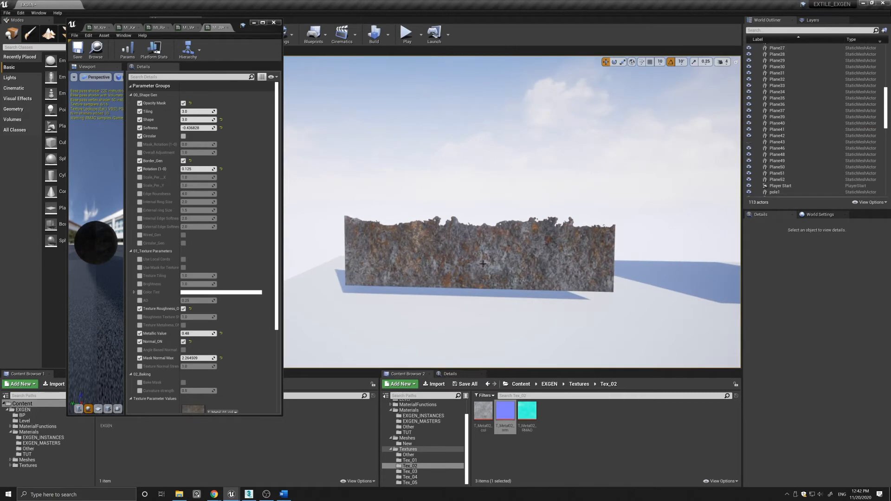
# - Select the rusty damaged wall, Plane40, and open its M_Fence material instance
pyautogui.click(483, 264)
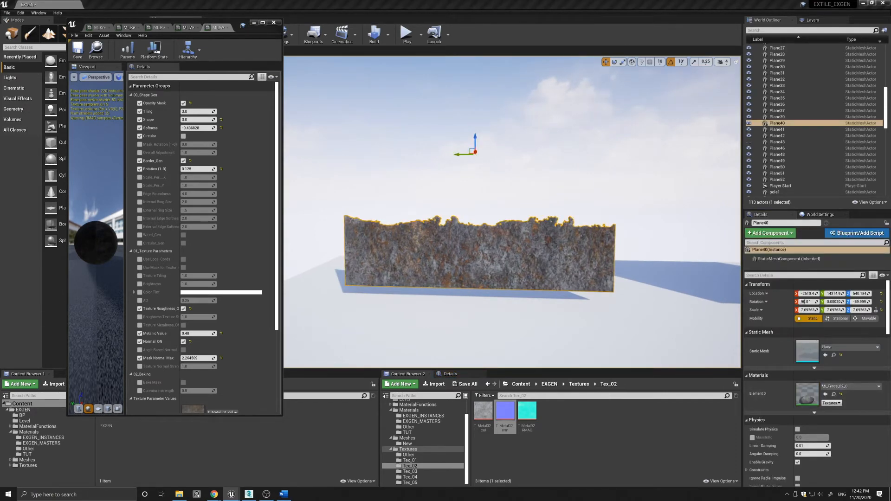
pyautogui.click(219, 27)
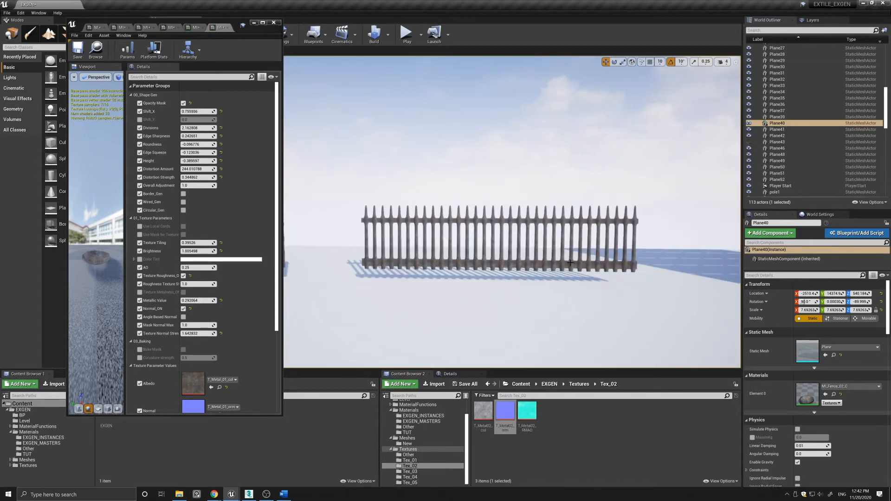
# - Select the lighter wooden fence, Plane28, and set a fence instance value to 9.8302
pyautogui.click(777, 54)
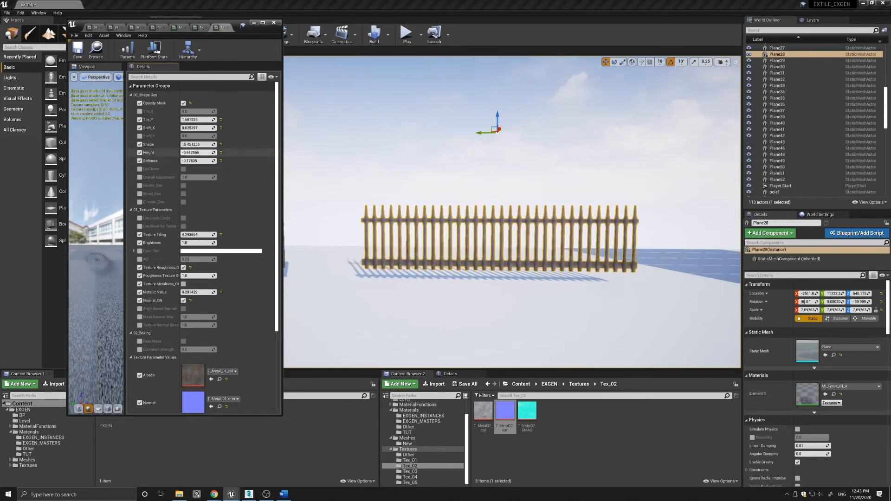
pyautogui.write('9.8302')
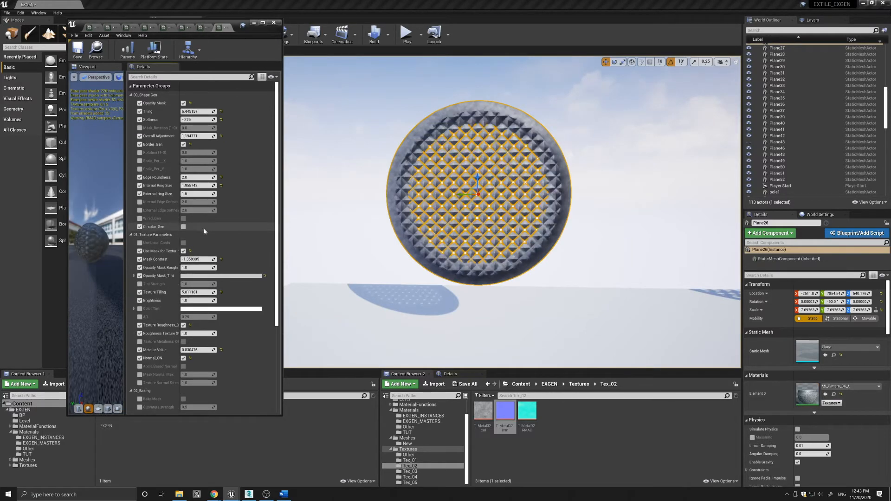
# - Enable Circular_Gen on the disc pattern and set Spirals to 10.794101, then 8.536613
pyautogui.click(402, 260)
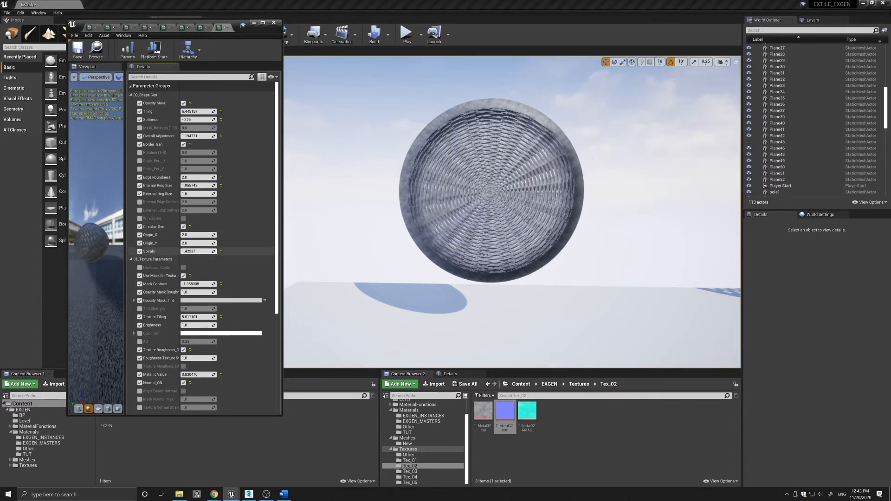
pyautogui.write('10.794101')
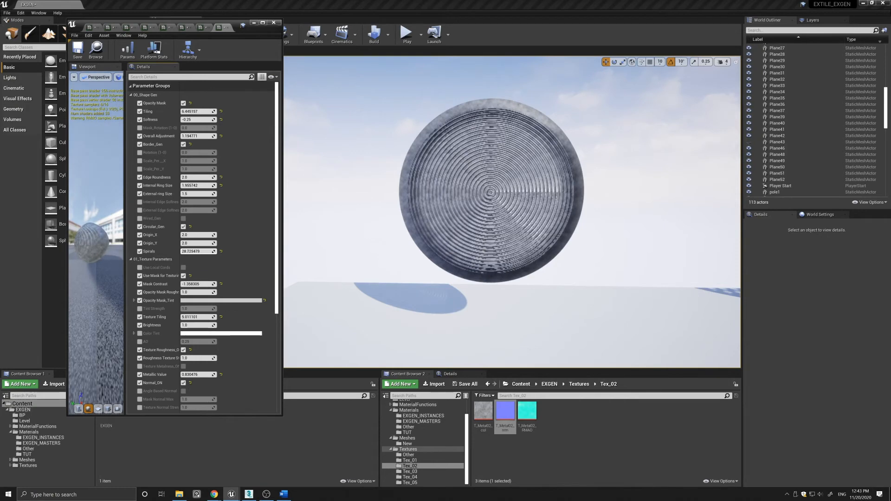
pyautogui.write('8.536613')
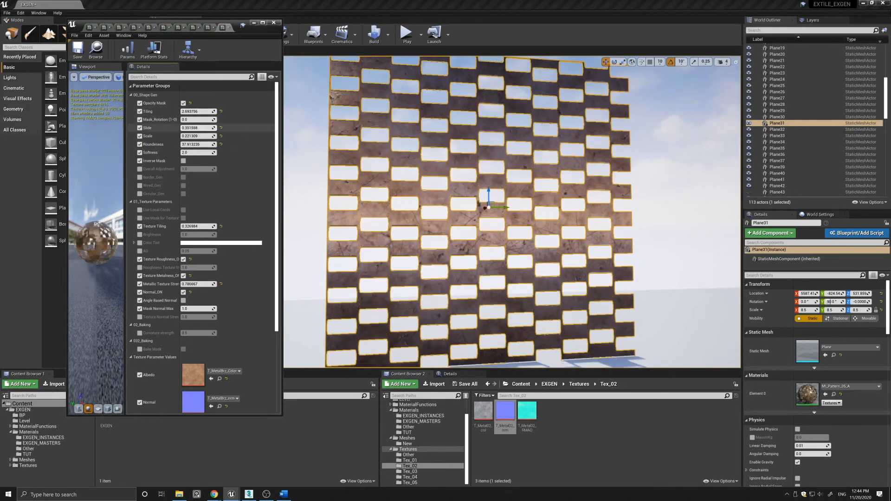
# - Increase the Slide offset of the brick-hole rows and open the M_Random_01_B instance
pyautogui.moveTo(196, 128); pyautogui.dragTo(204, 128)
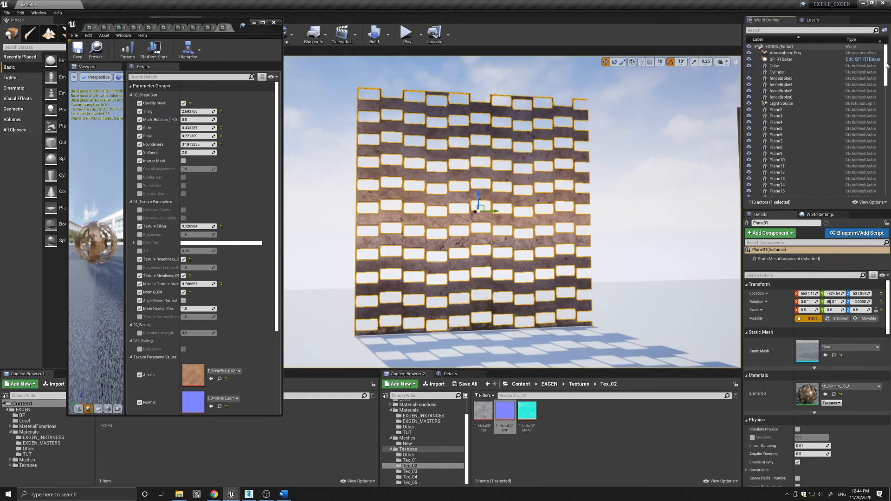
pyautogui.click(781, 103)
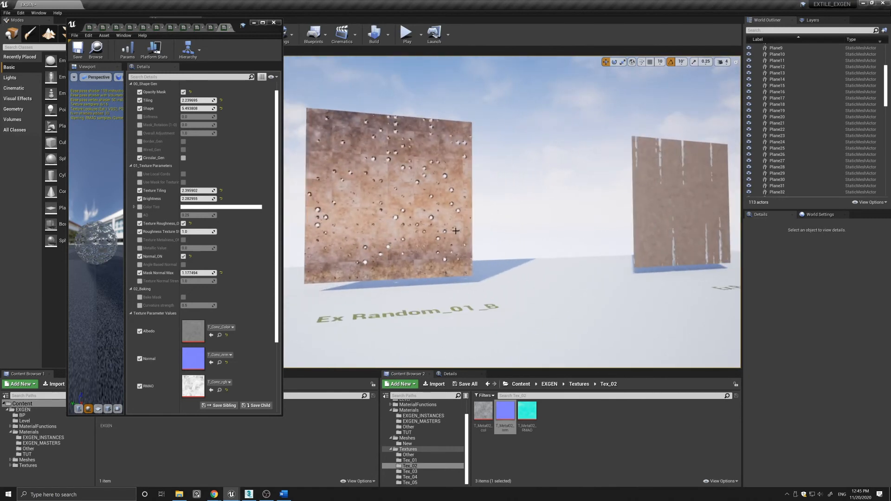
pyautogui.moveTo(426, 222)
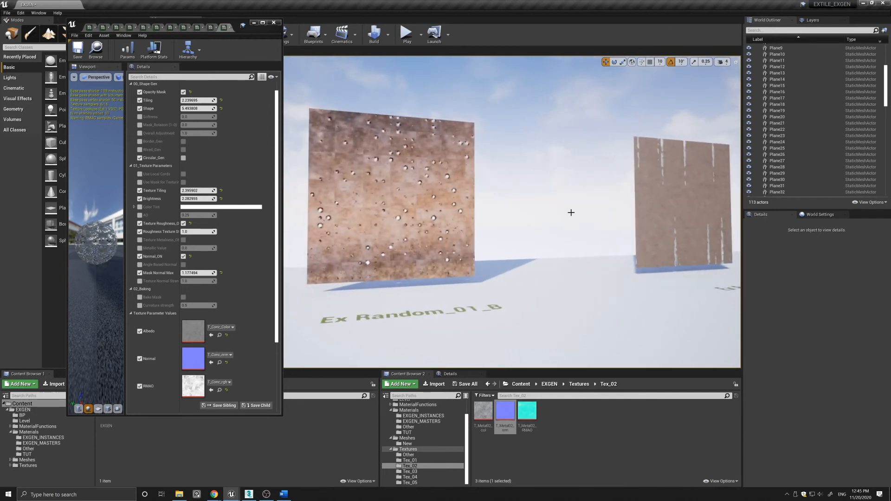
# - Select Plane14, the Ex Random_01_B panel with scattered random holes
pyautogui.click(395, 197)
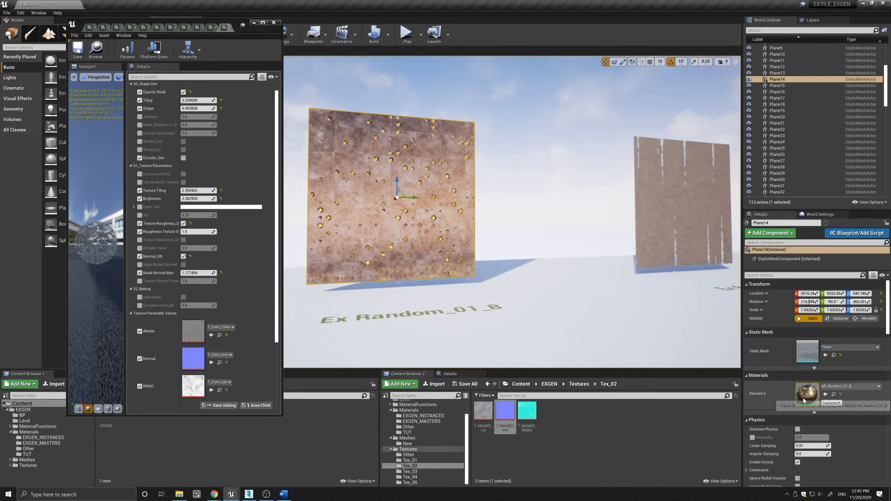